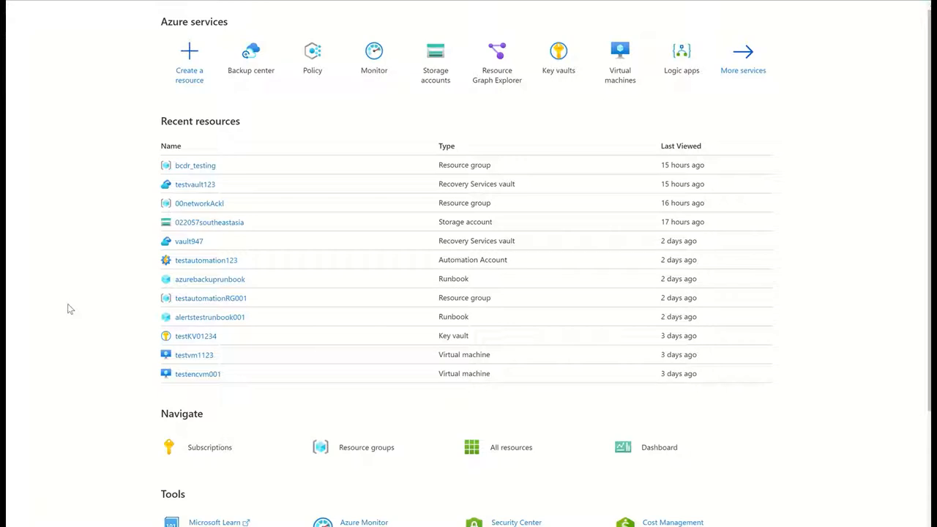
Launch Backup center from the Azure services list on the home page
{"action": "left_click", "coordinate": [250, 59]}
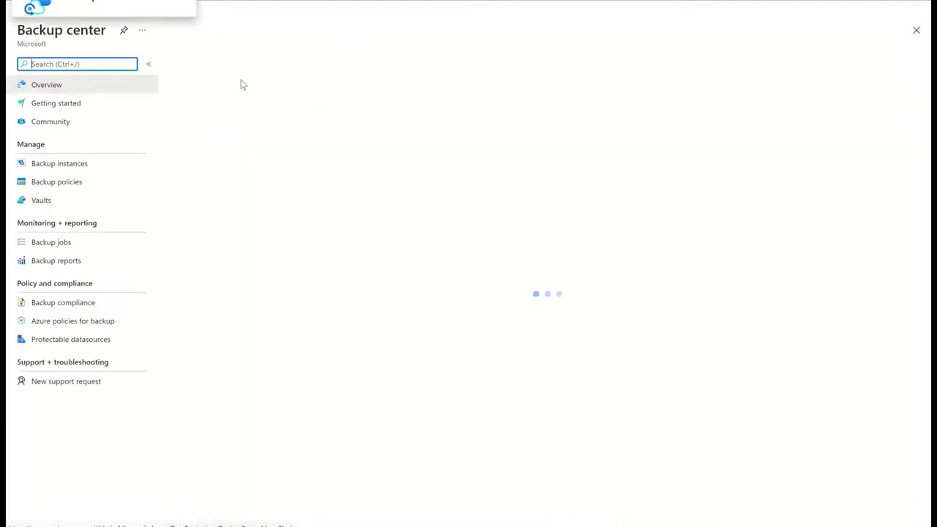
{"action": "left_click", "coordinate": [46, 83]}
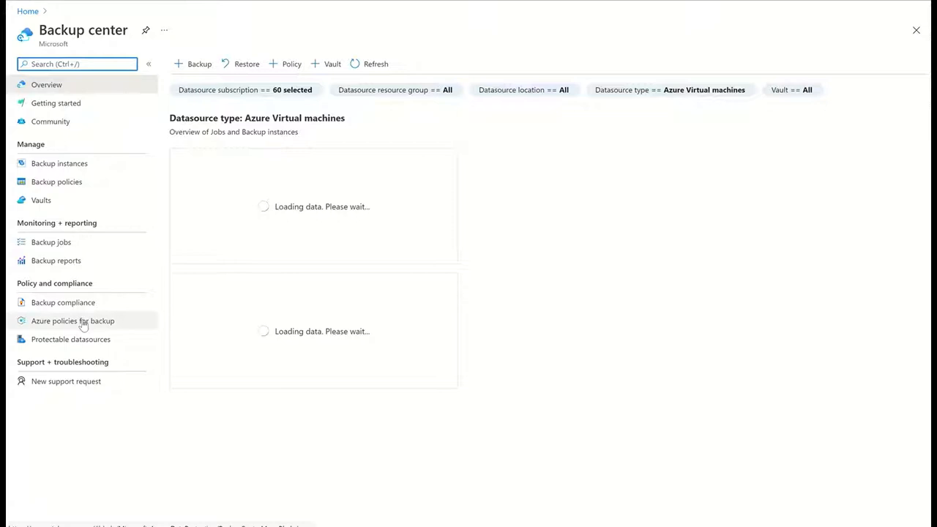
Show the 'Azure policies for backup' list of built-in definitions
{"action": "left_click", "coordinate": [73, 321]}
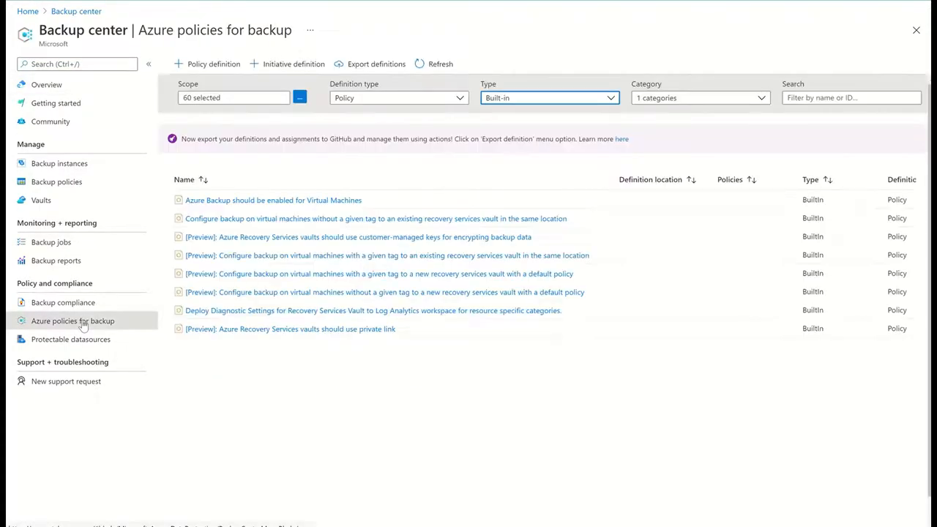
{"action": "mouse_move", "coordinate": [255, 401]}
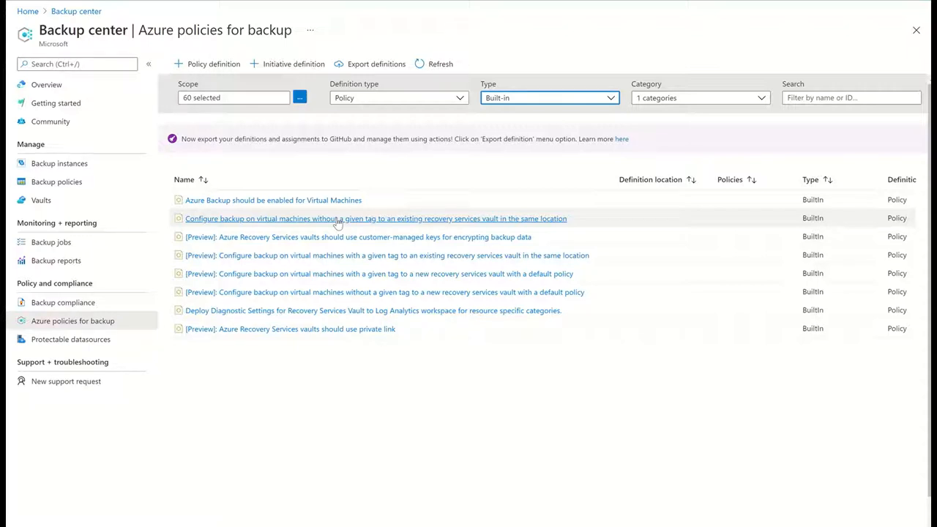
{"action": "mouse_move", "coordinate": [346, 293]}
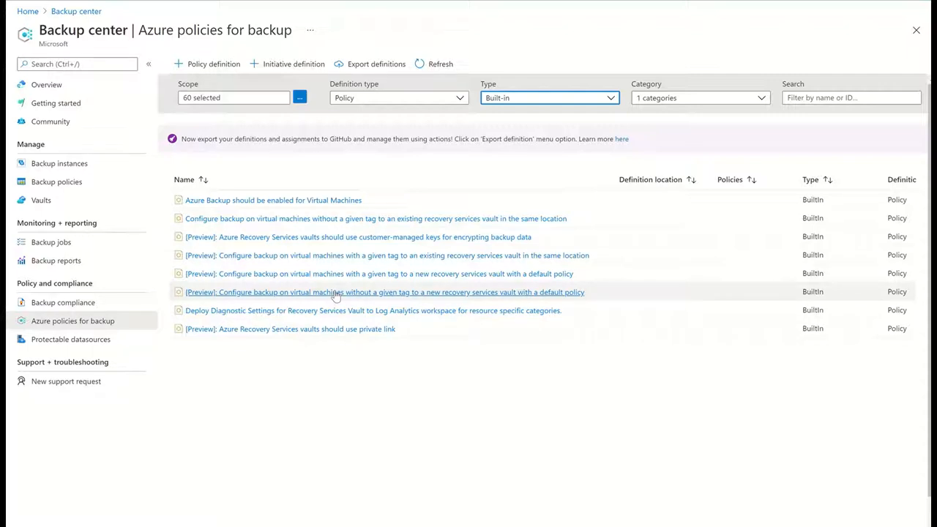
{"action": "mouse_move", "coordinate": [348, 274]}
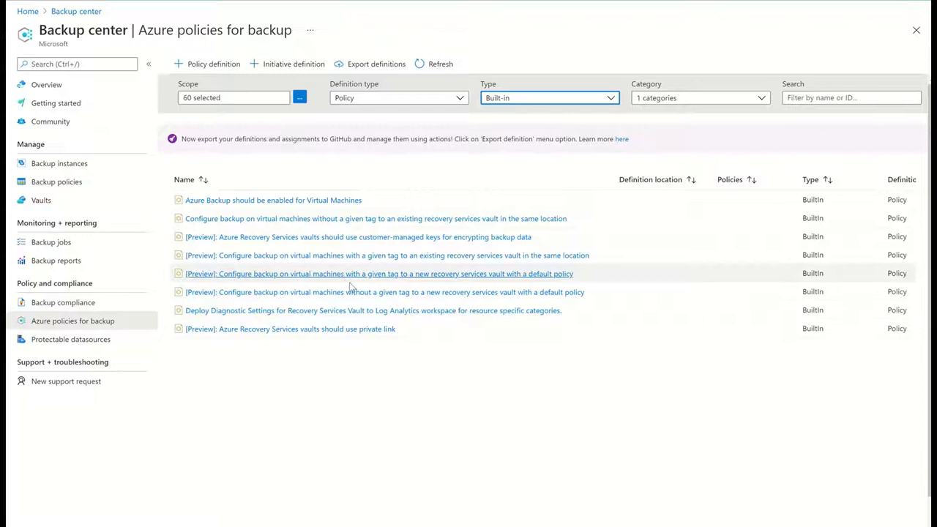
{"action": "mouse_move", "coordinate": [351, 293]}
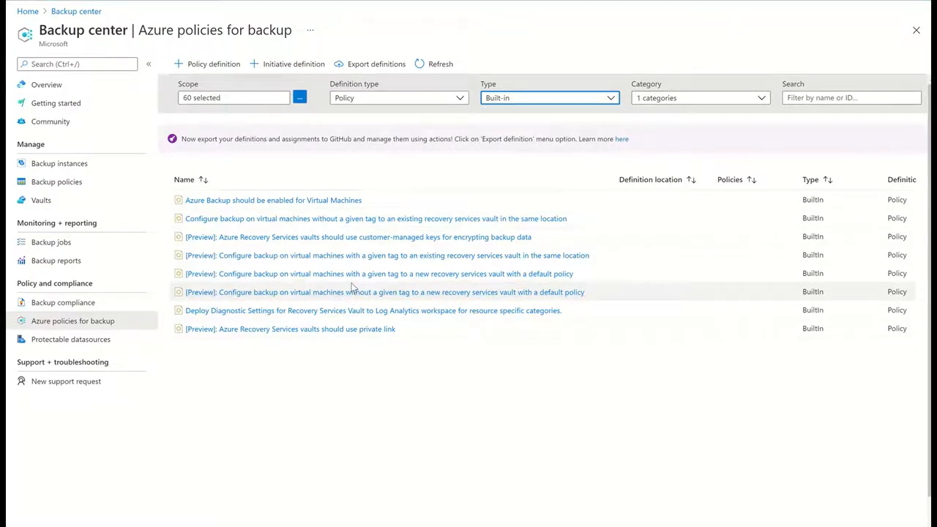
{"action": "mouse_move", "coordinate": [377, 223]}
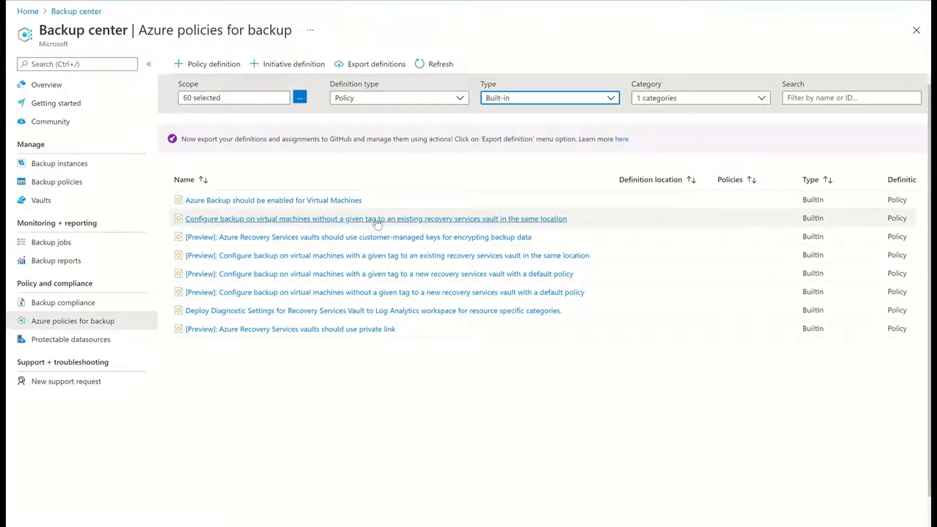
{"action": "mouse_move", "coordinate": [360, 255]}
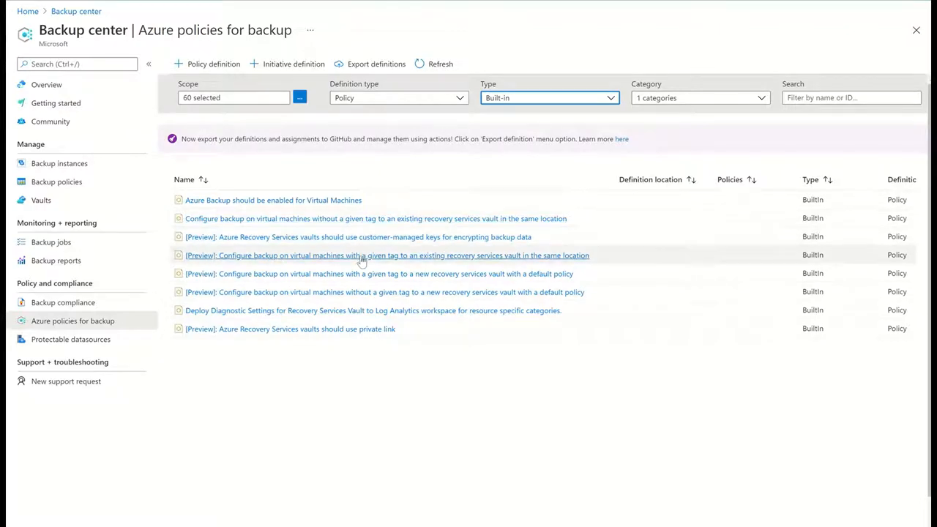
Start assigning the tagged-VM existing-vault backup policy and scope it to the subscription
{"action": "left_click", "coordinate": [387, 255]}
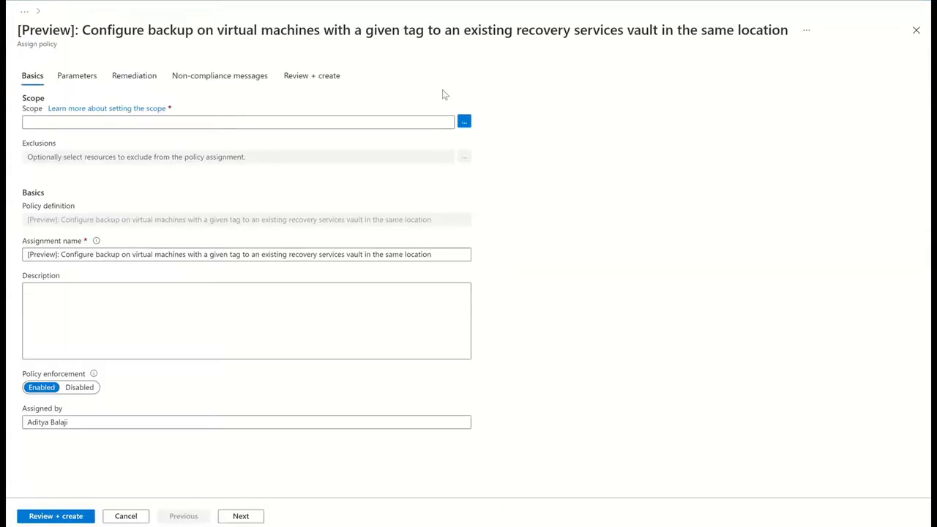
{"action": "left_click", "coordinate": [464, 121]}
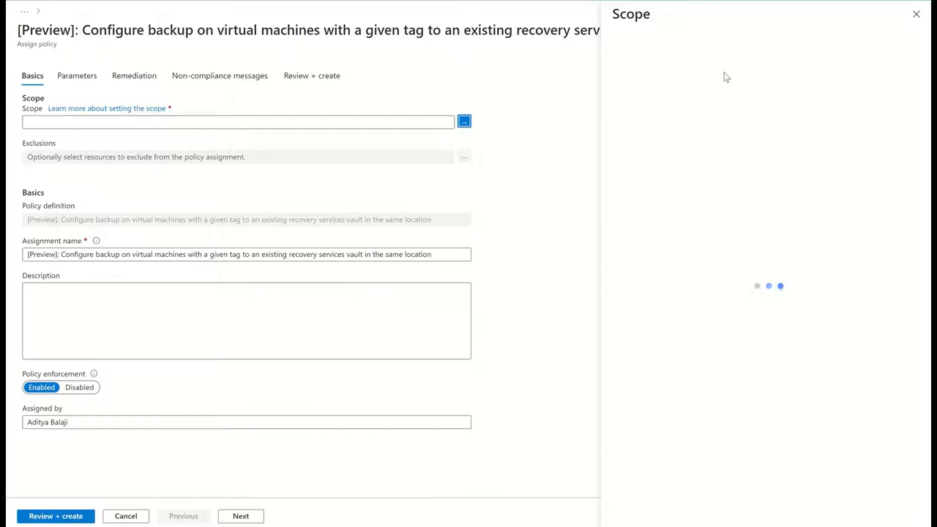
{"action": "left_click", "coordinate": [767, 79]}
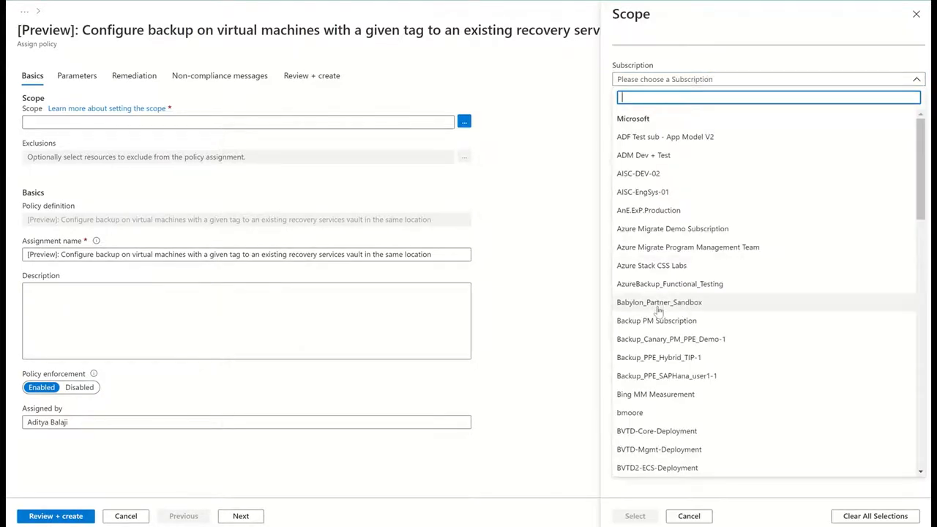
{"action": "left_click", "coordinate": [656, 321]}
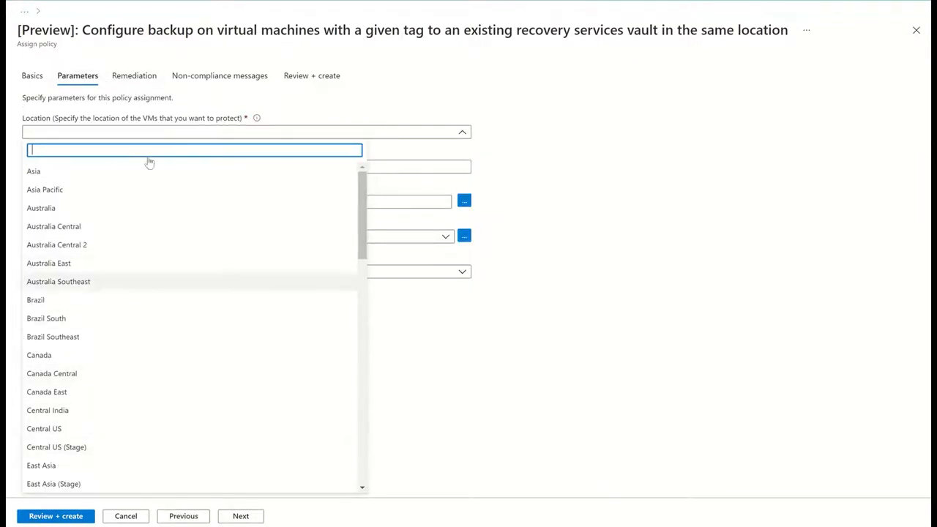
Choose East US as the VM location parameter by searching 'east'
{"action": "type", "text": "east"}
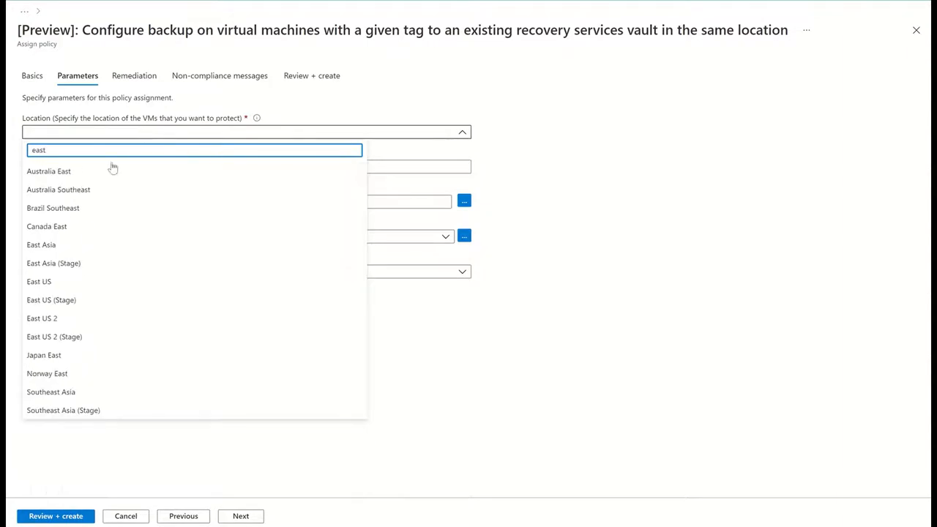
{"action": "left_click", "coordinate": [38, 281]}
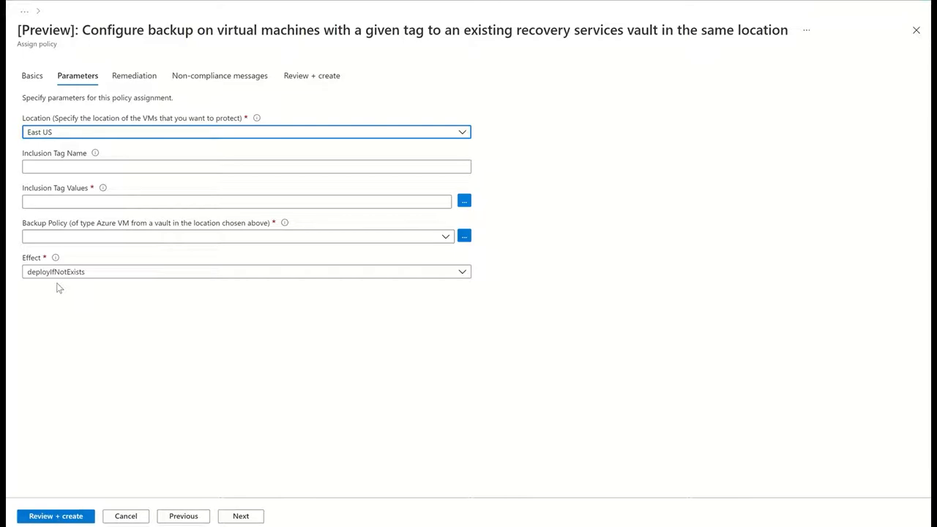
Enter inclusion tag name Env and tag values ["prod"]
{"action": "left_click", "coordinate": [246, 167]}
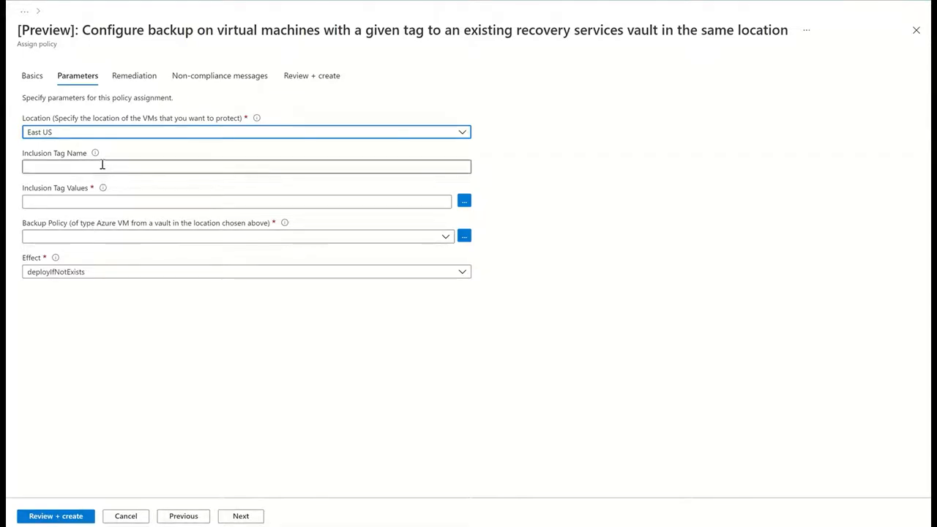
{"action": "left_click", "coordinate": [246, 167]}
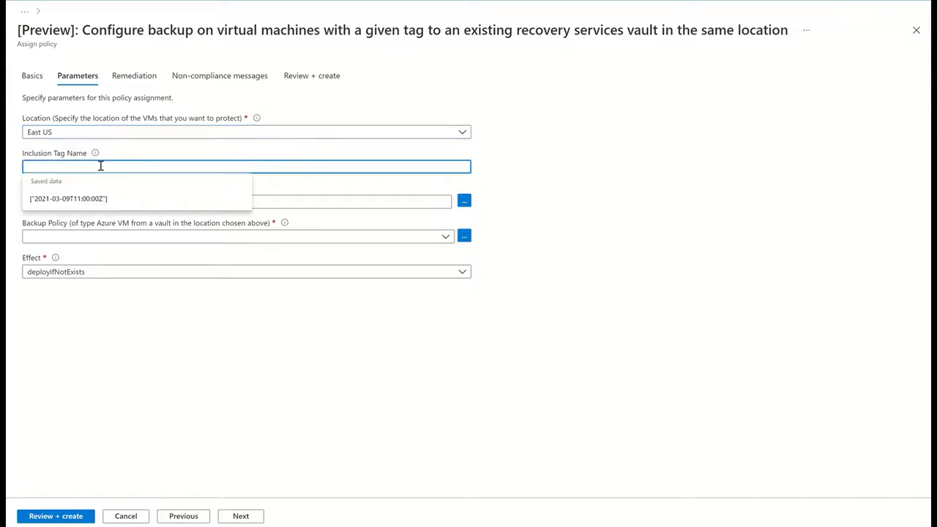
{"action": "type", "text": "En"}
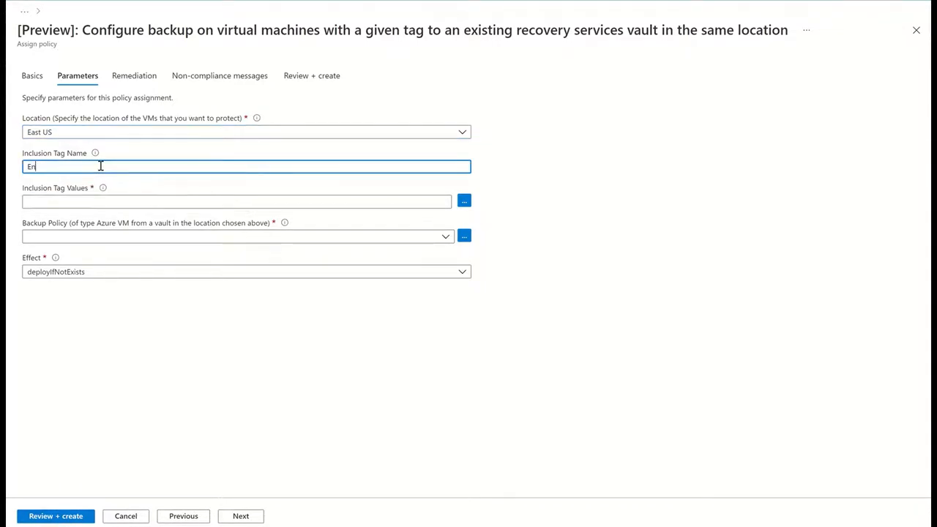
{"action": "type", "text": "v"}
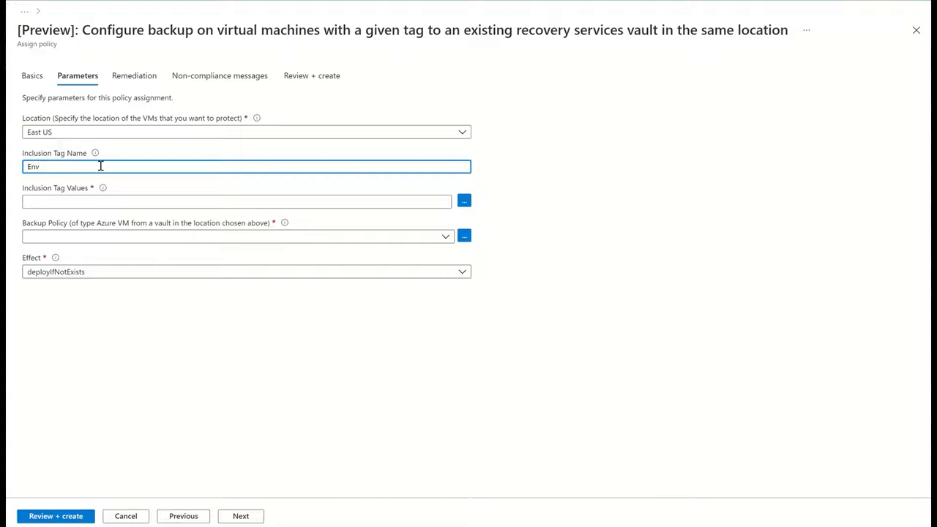
{"action": "left_click", "coordinate": [463, 199]}
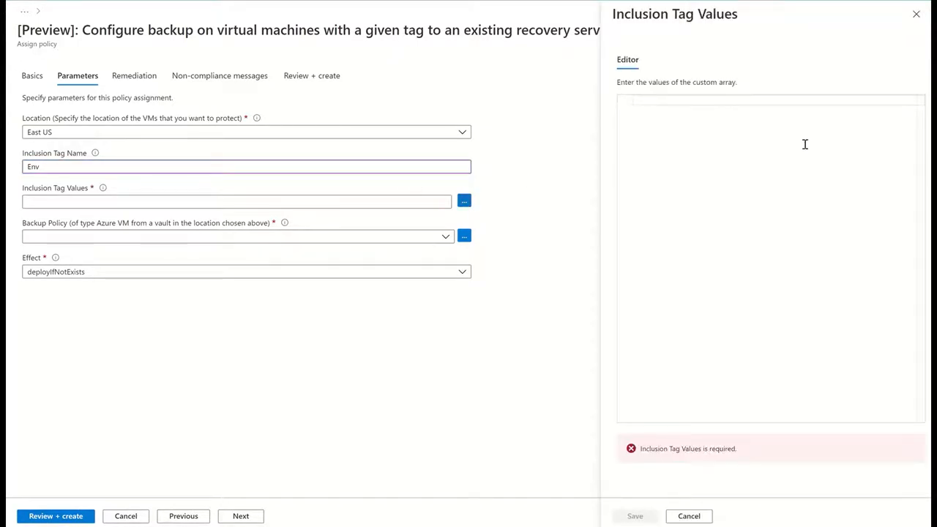
{"action": "type", "text": "[\"prod\"]"}
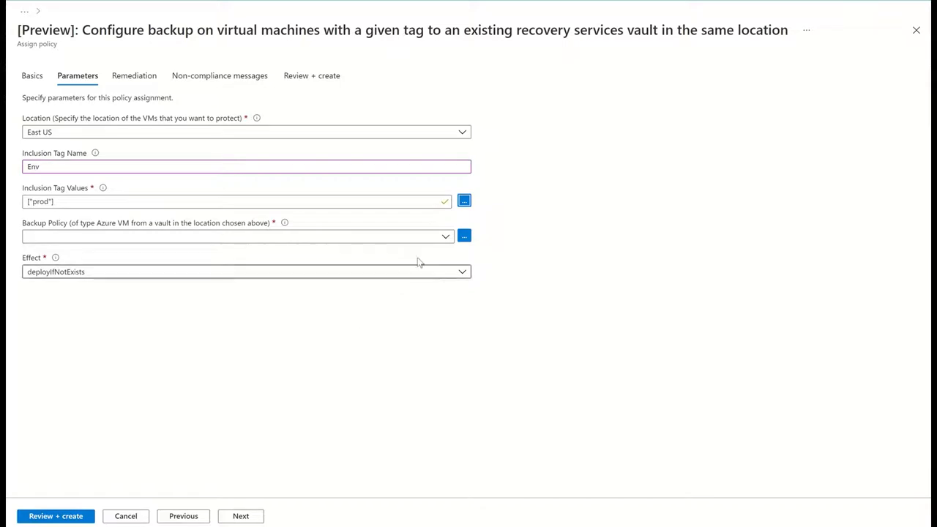
Pick the recovery services vault's DefaultPolicy as backup policy and move to remediation settings
{"action": "left_click", "coordinate": [464, 236]}
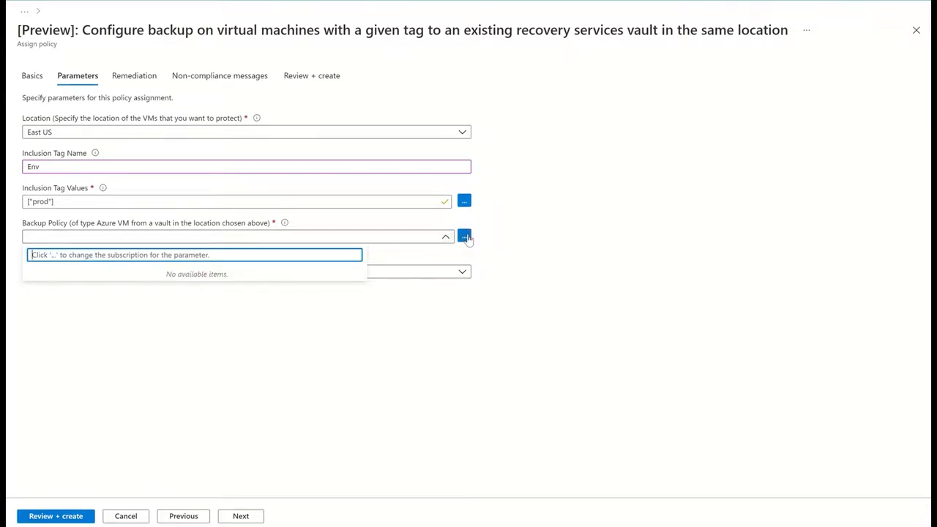
{"action": "left_click", "coordinate": [464, 236]}
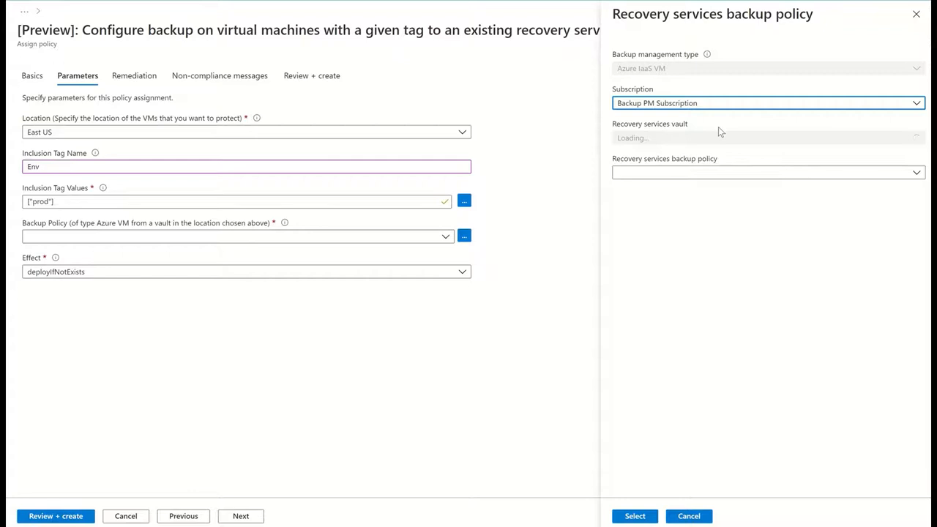
{"action": "left_click", "coordinate": [767, 137]}
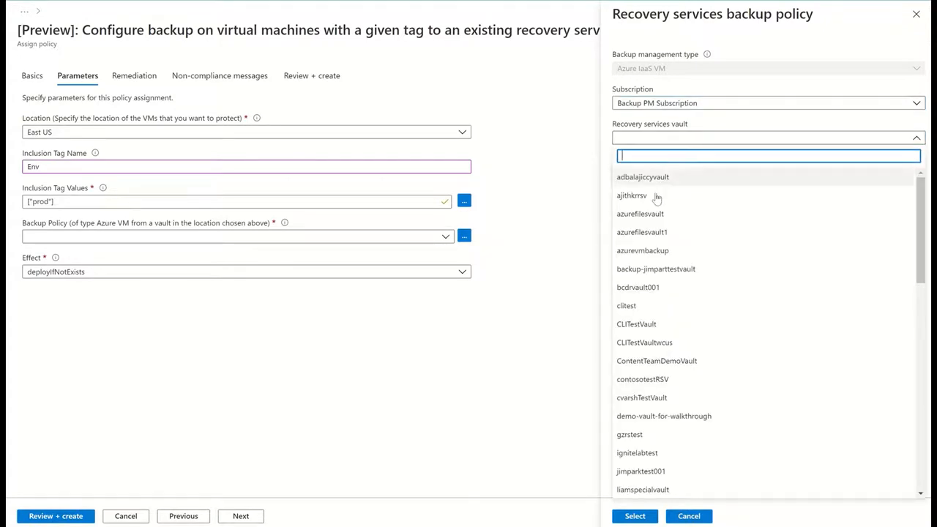
{"action": "left_click", "coordinate": [641, 250]}
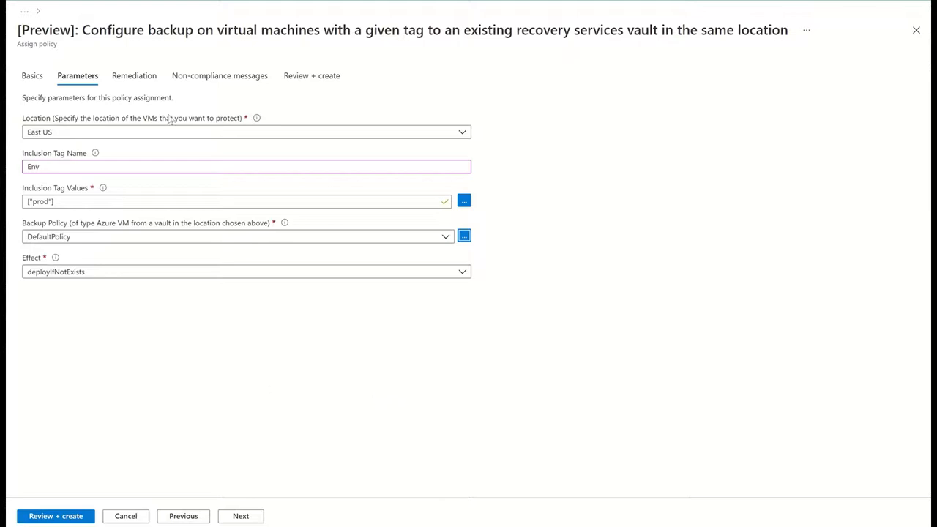
{"action": "left_click", "coordinate": [135, 77]}
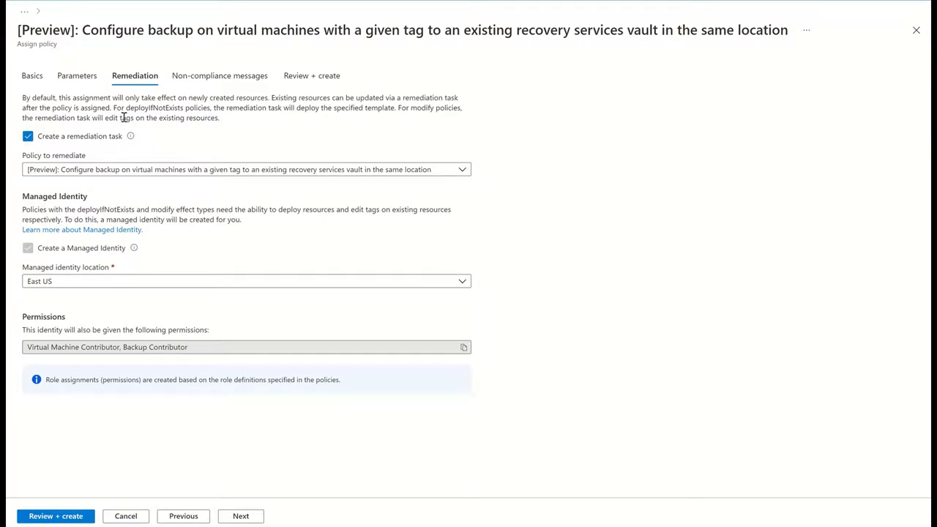
Review the assignment summary and create the policy assignment
{"action": "left_click", "coordinate": [311, 77]}
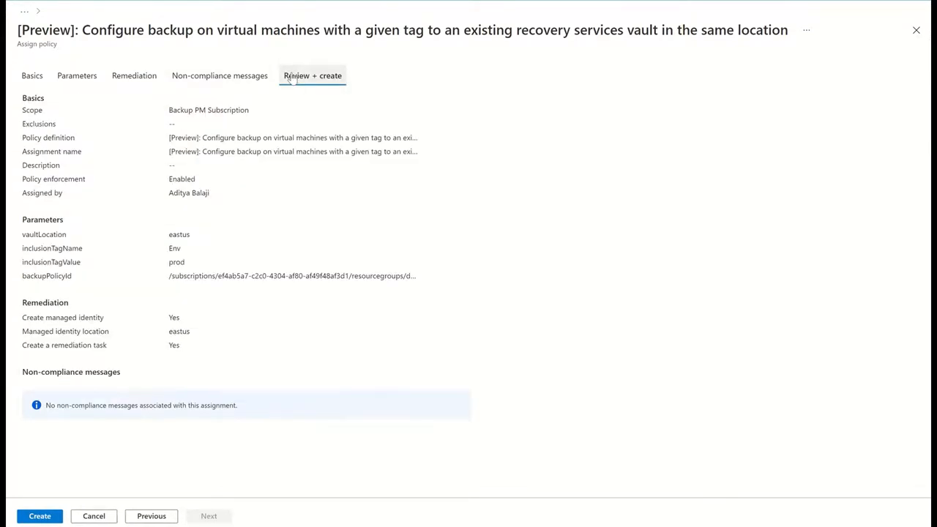
{"action": "left_click", "coordinate": [39, 515]}
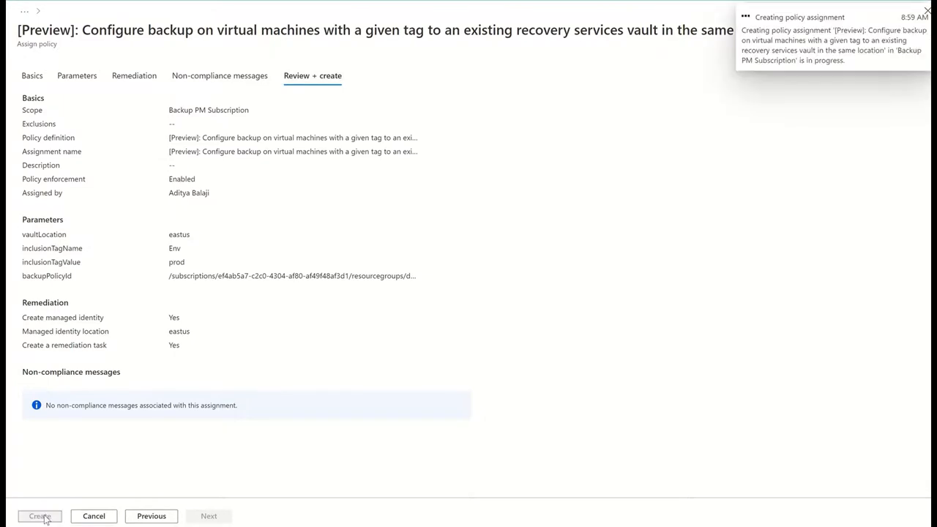
{"action": "left_click", "coordinate": [39, 516]}
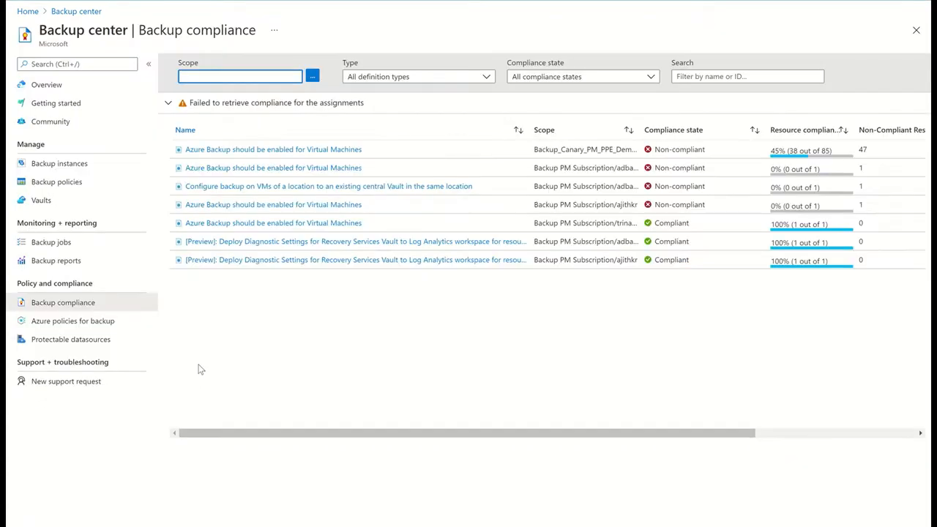
{"action": "mouse_move", "coordinate": [226, 343]}
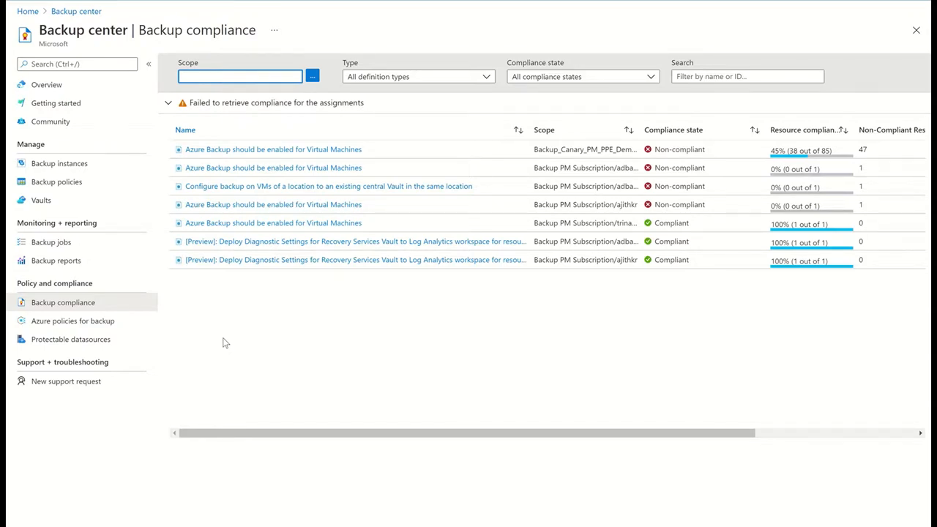
{"action": "mouse_move", "coordinate": [289, 255]}
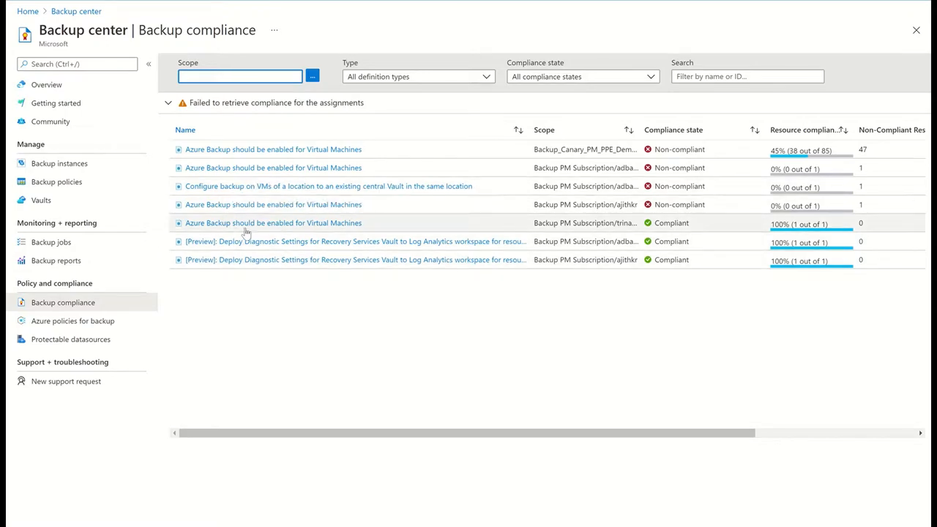
Open compliance details for the central-vault VM backup assignment with one non-compliant VM
{"action": "left_click", "coordinate": [328, 186]}
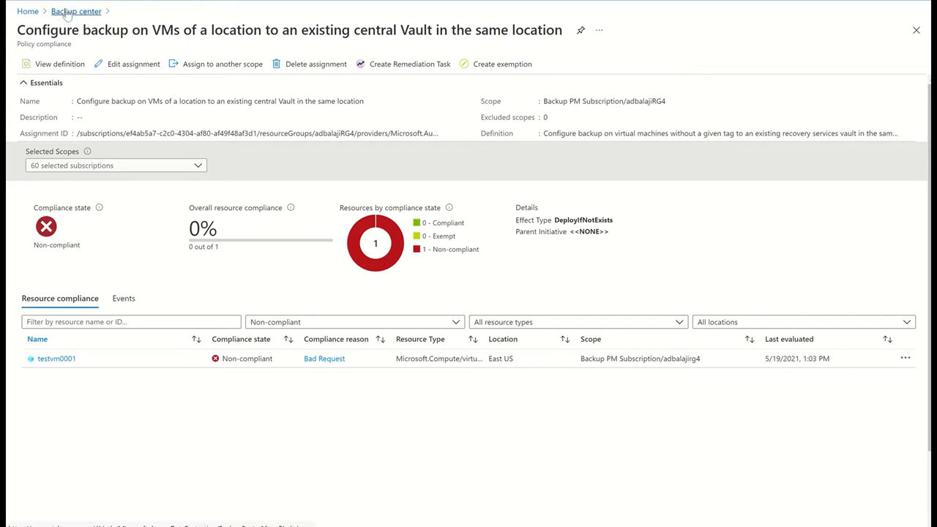
{"action": "mouse_move", "coordinate": [520, 261]}
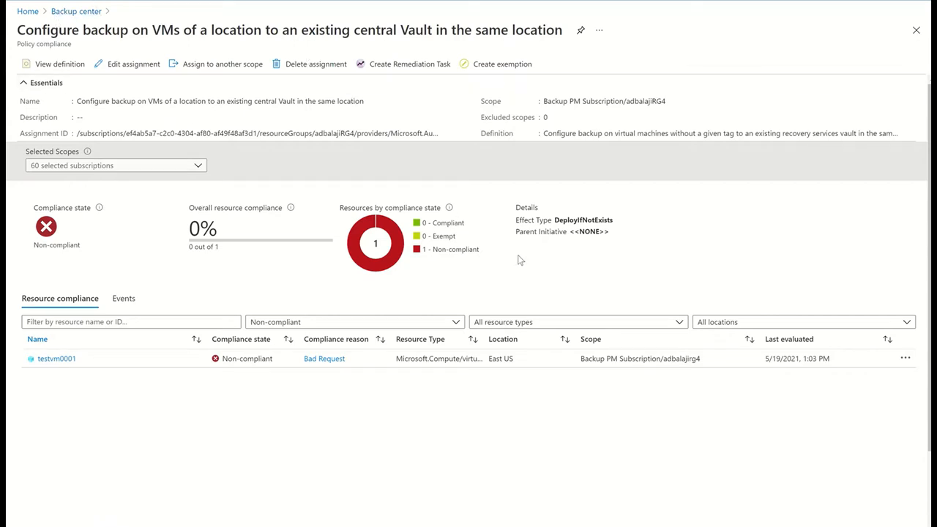